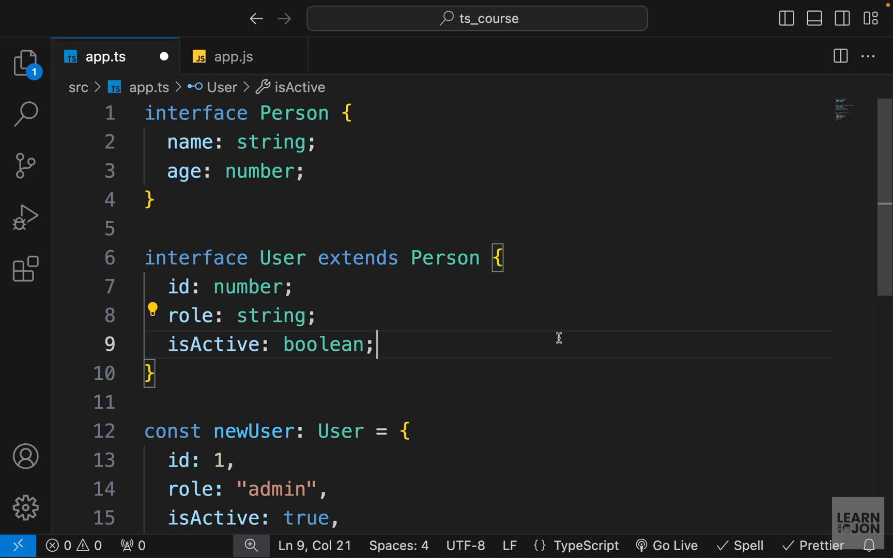
pyautogui.moveTo(447, 344)
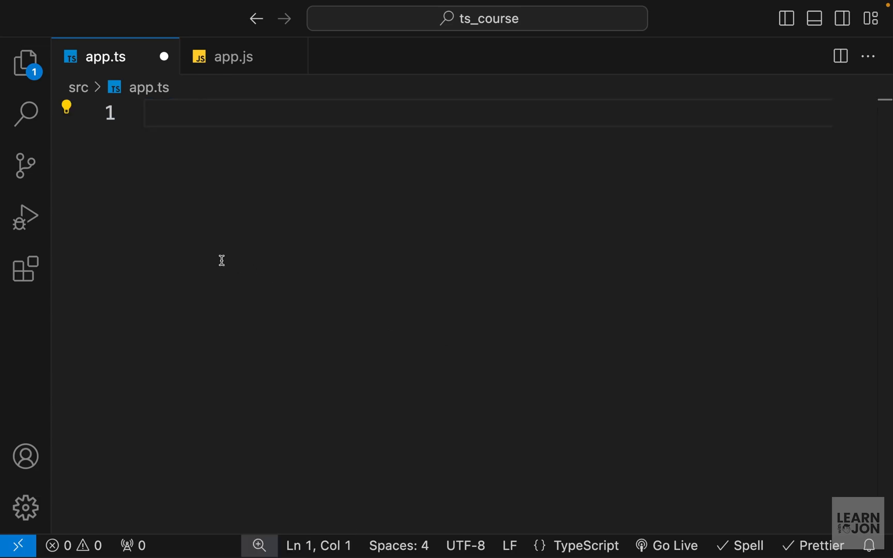
# Step: Declare `let colors : string[];` on the first line of app.ts
pyautogui.write('let')
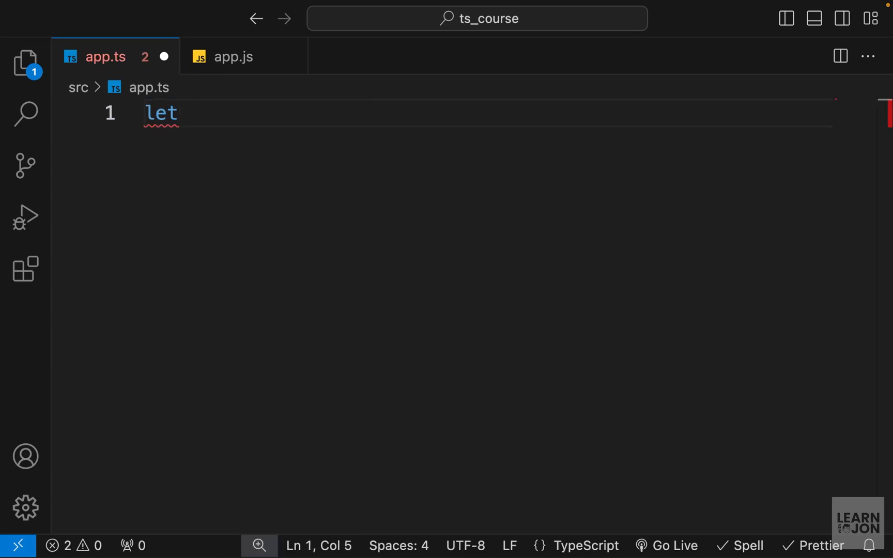
pyautogui.write('colors')
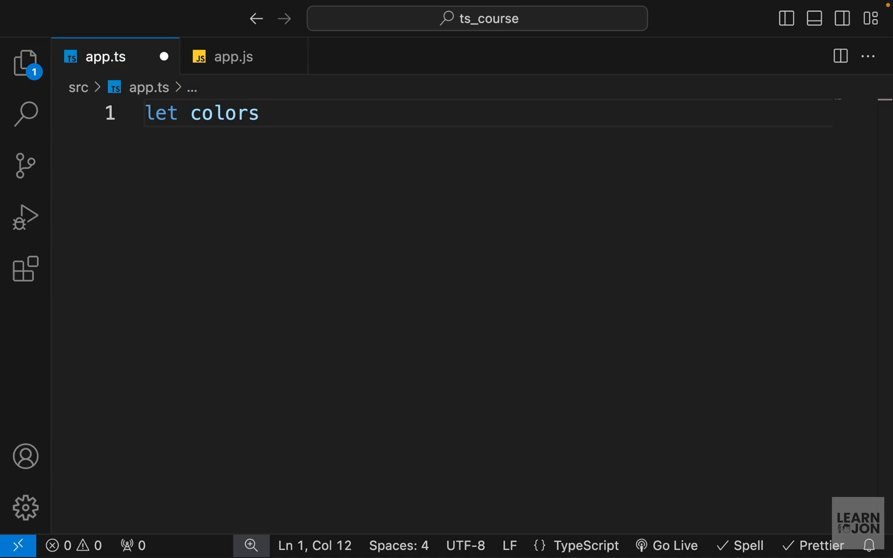
pyautogui.write(': string[]')
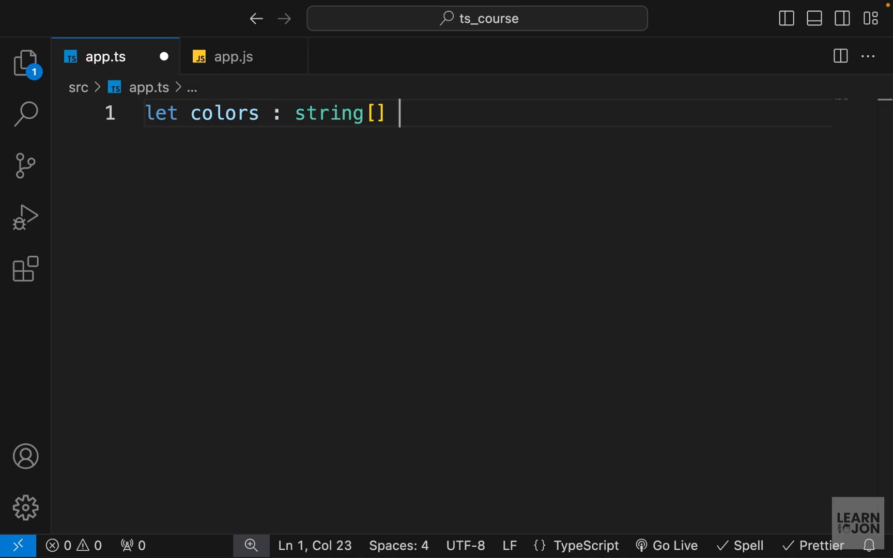
pyautogui.write(';')
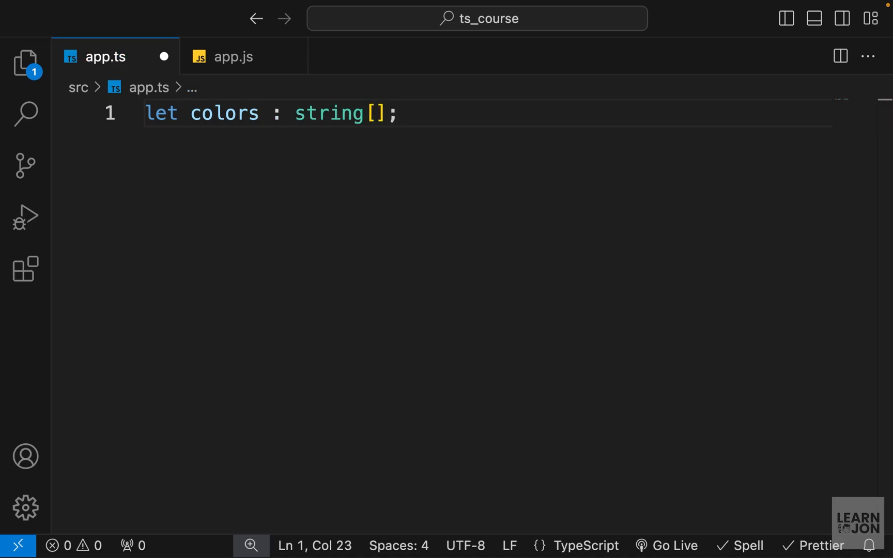
# Step: Try assigning colors = ['red', 34] on line 3 before removing it
pyautogui.write('co')
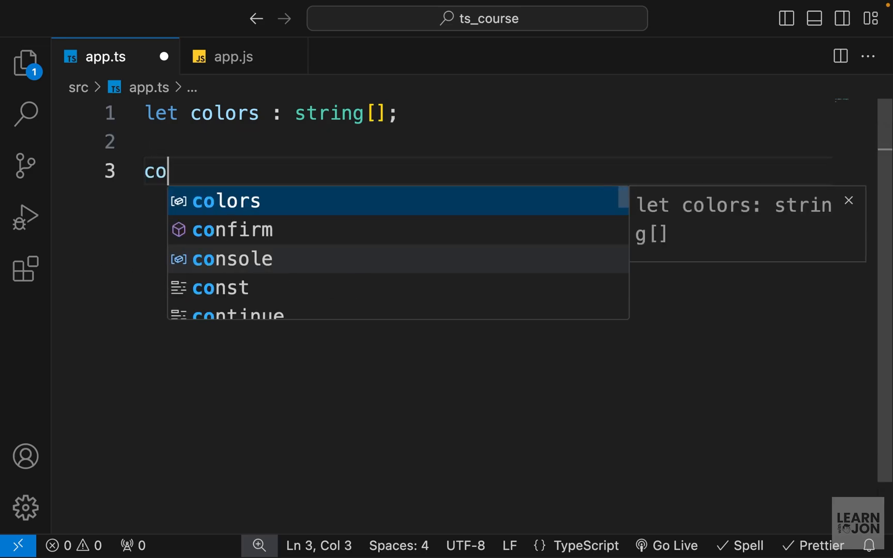
pyautogui.write("lors = ['']")
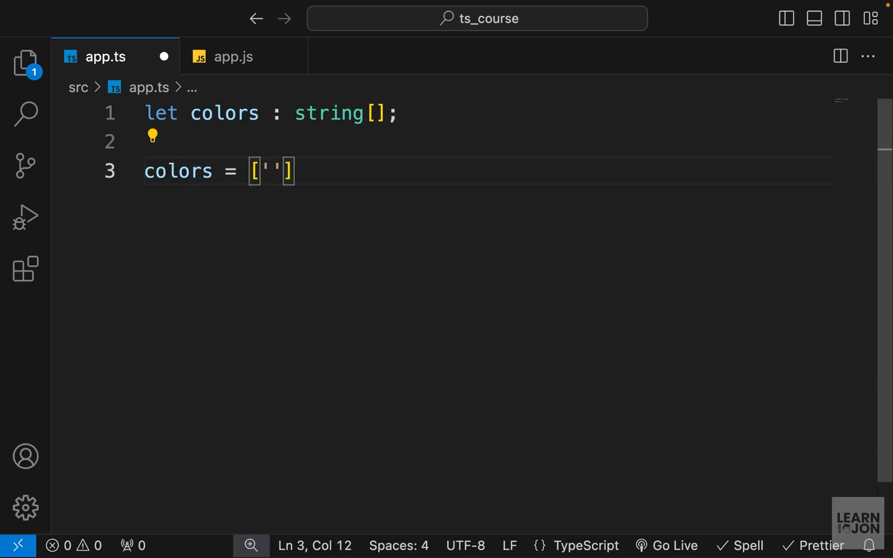
pyautogui.write("red', 34")
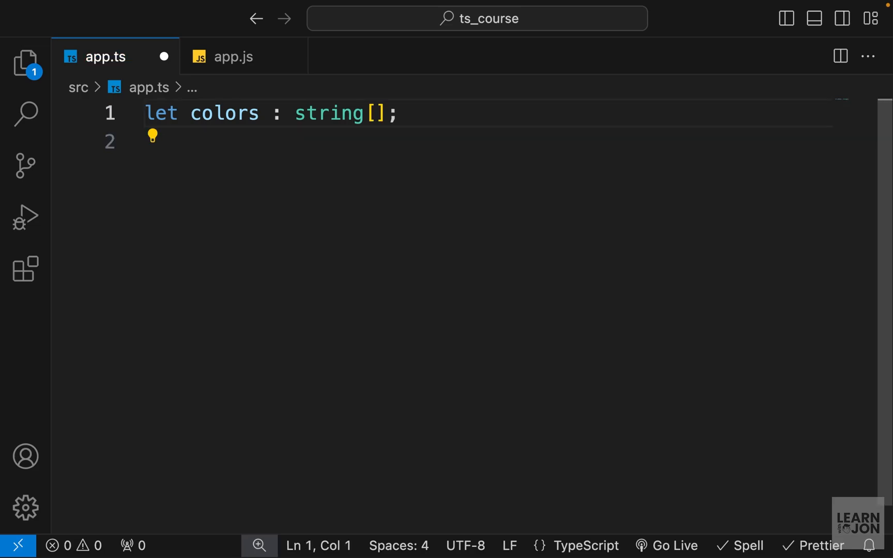
pyautogui.moveTo(197, 203)
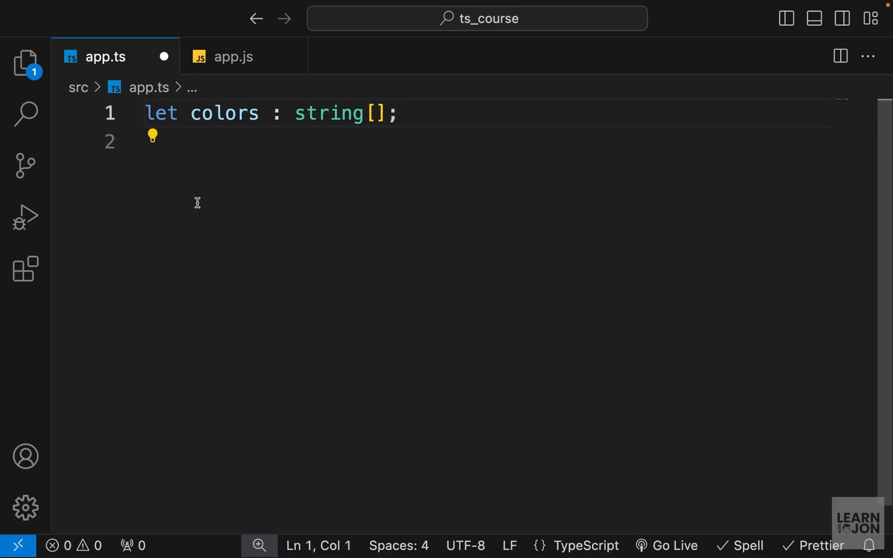
# Step: Replace the string[] annotation so line one reads `let colors = ['red', 34, true];`
pyautogui.moveTo(271, 113); pyautogui.dragTo(342, 112)
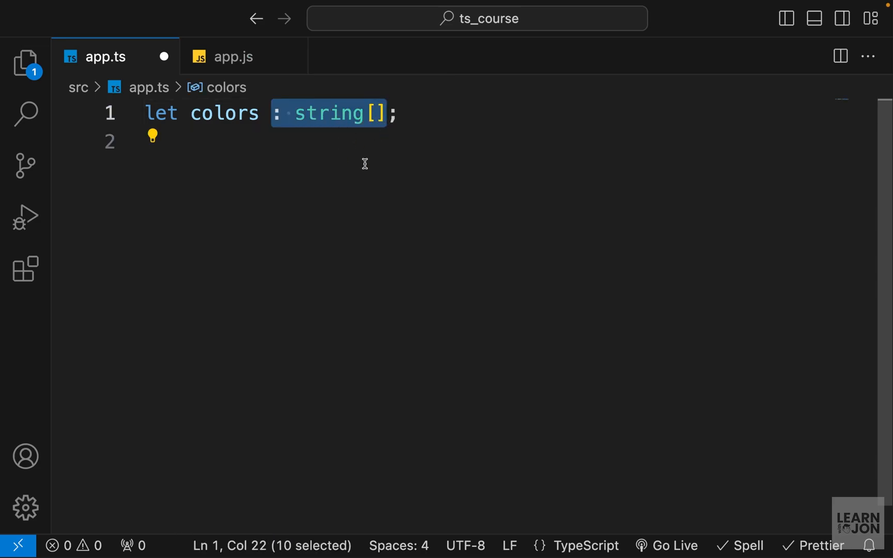
pyautogui.write('=')
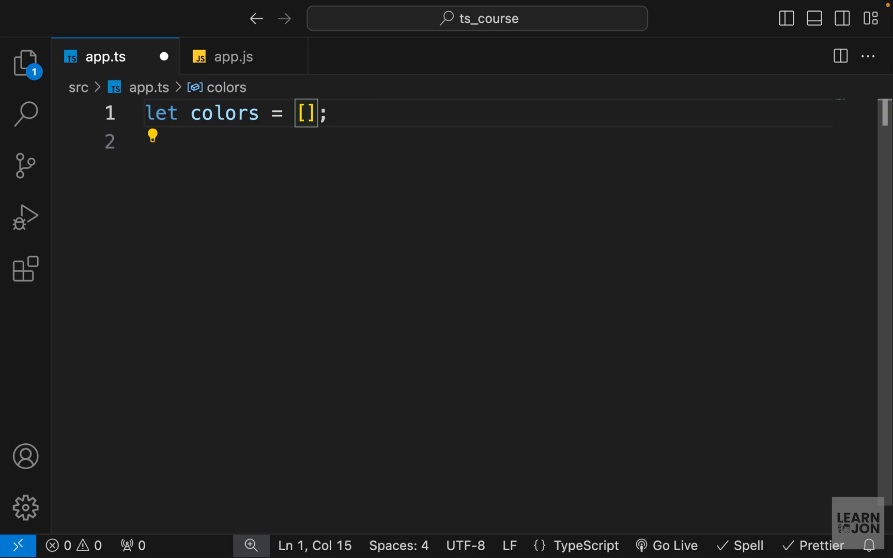
pyautogui.write("'red', 34")
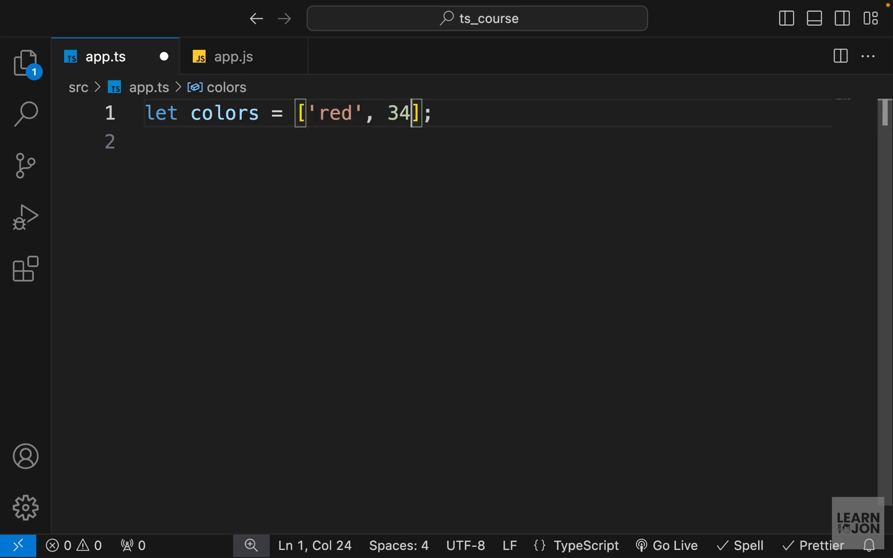
pyautogui.write(', true')
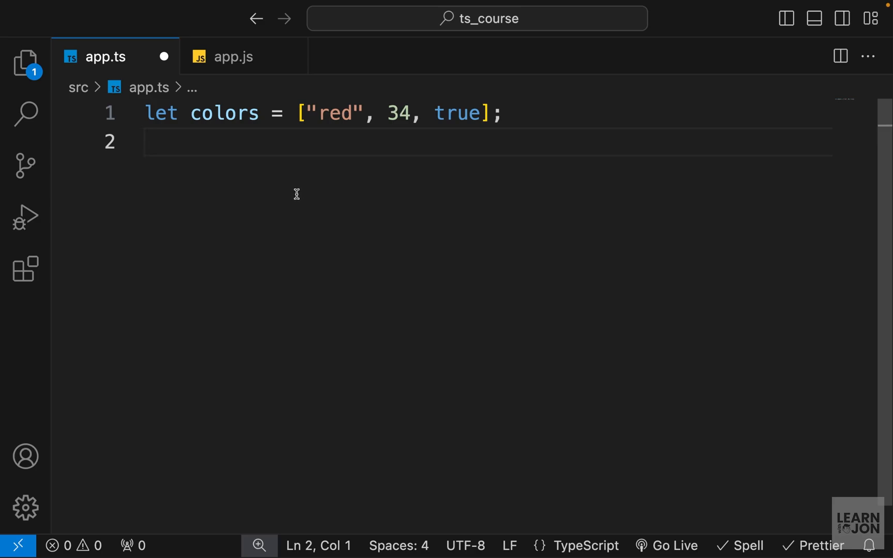
pyautogui.moveTo(316, 147)
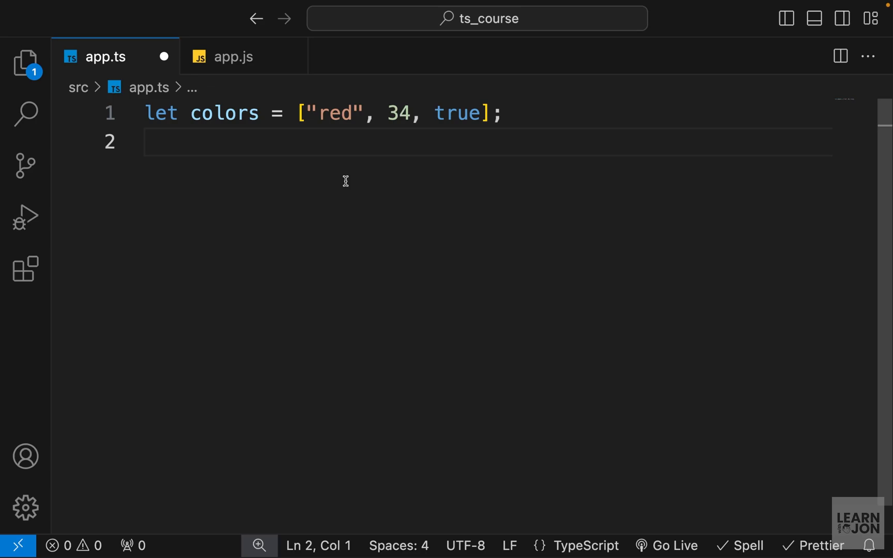
pyautogui.moveTo(222, 113)
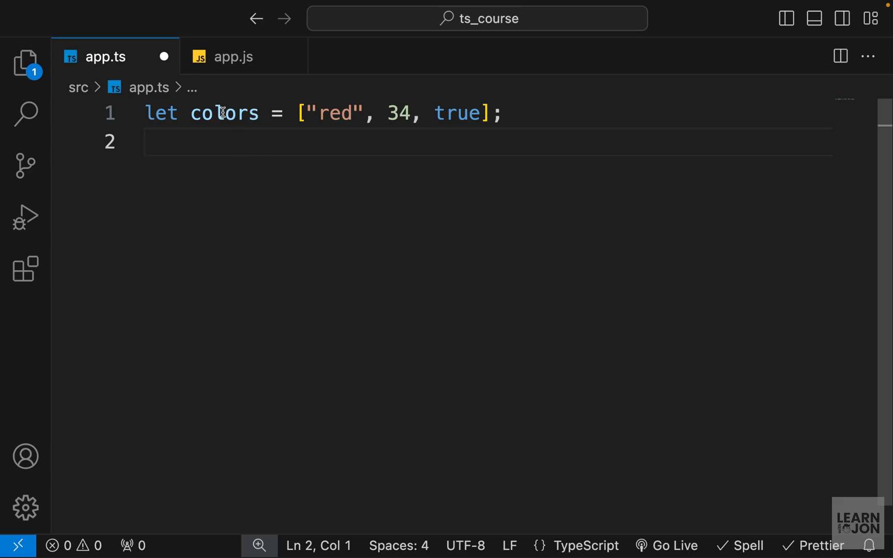
pyautogui.moveTo(225, 113)
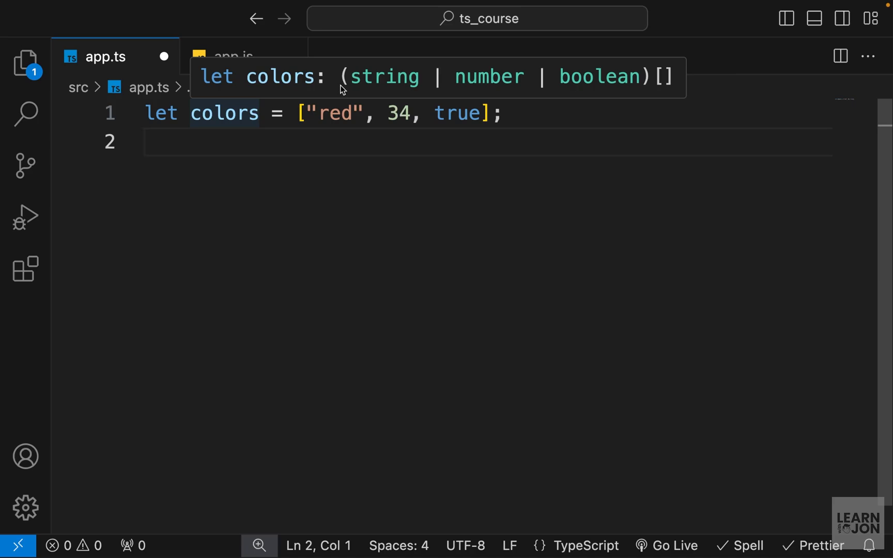
pyautogui.moveTo(440, 57)
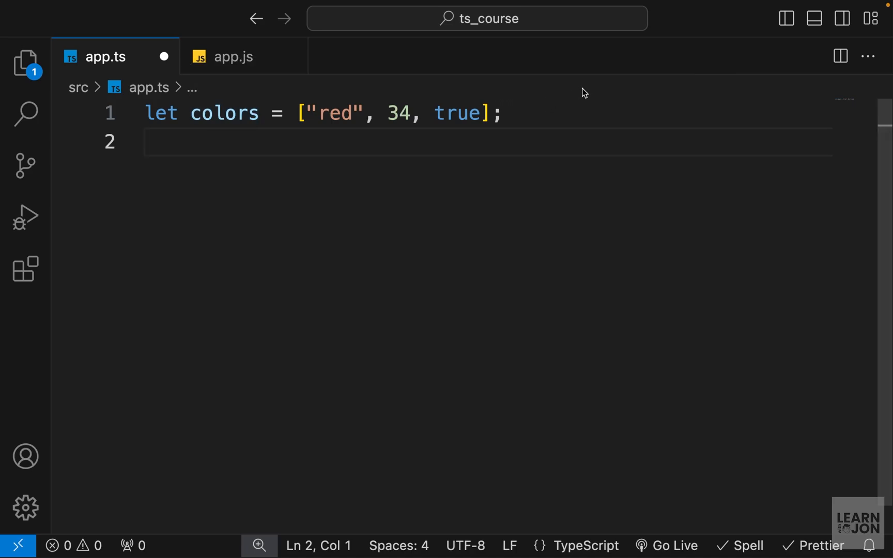
pyautogui.moveTo(224, 112)
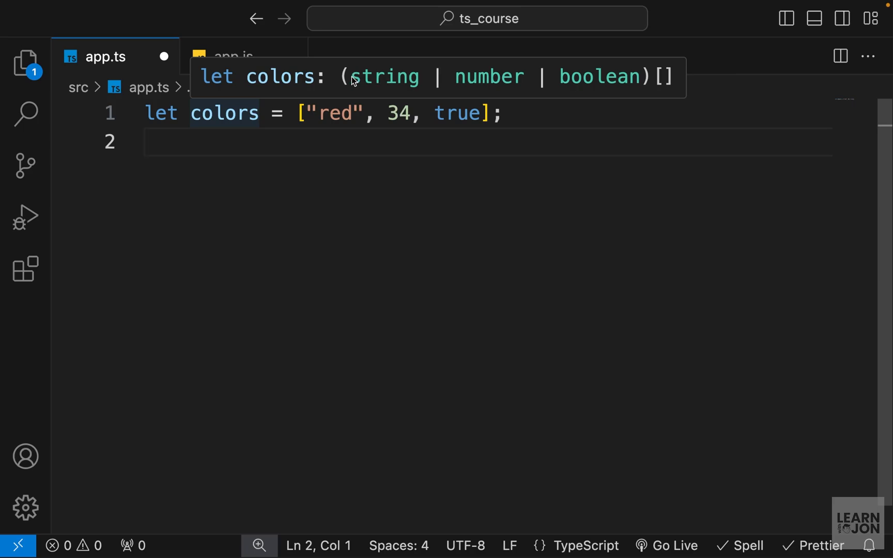
pyautogui.moveTo(555, 91)
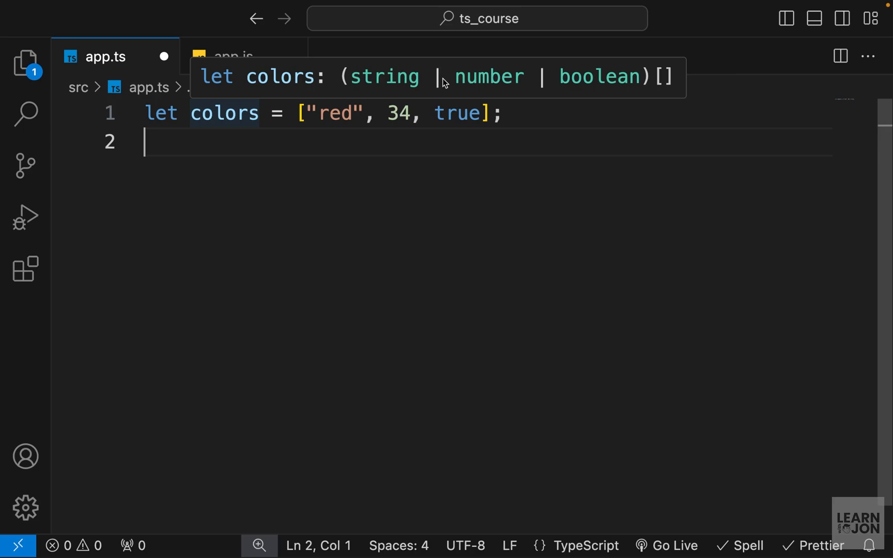
pyautogui.moveTo(390, 79)
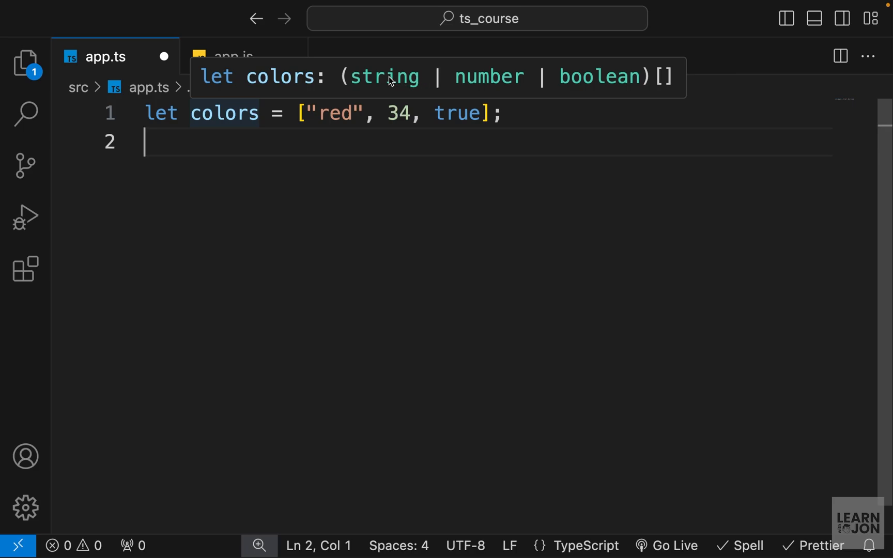
pyautogui.moveTo(296, 178)
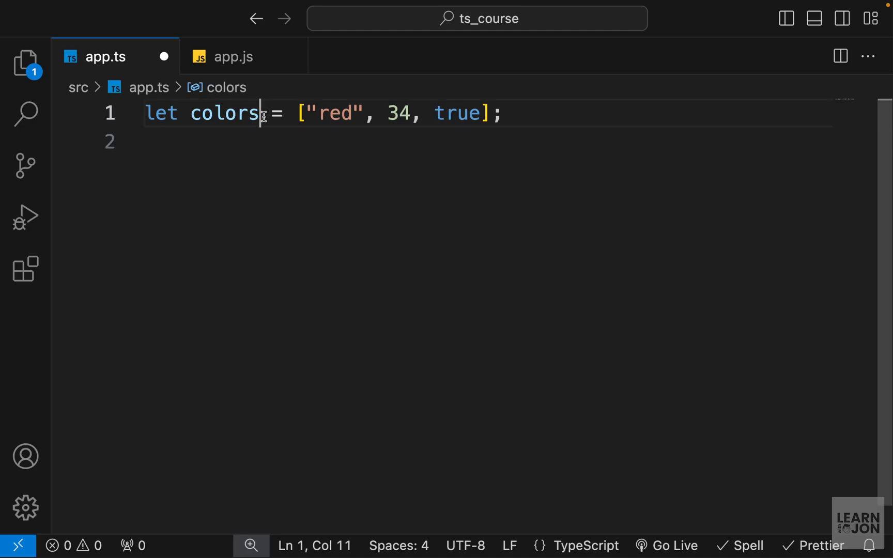
# Step: Annotate colors as `(string | number | boolean)[]`
pyautogui.write(':')
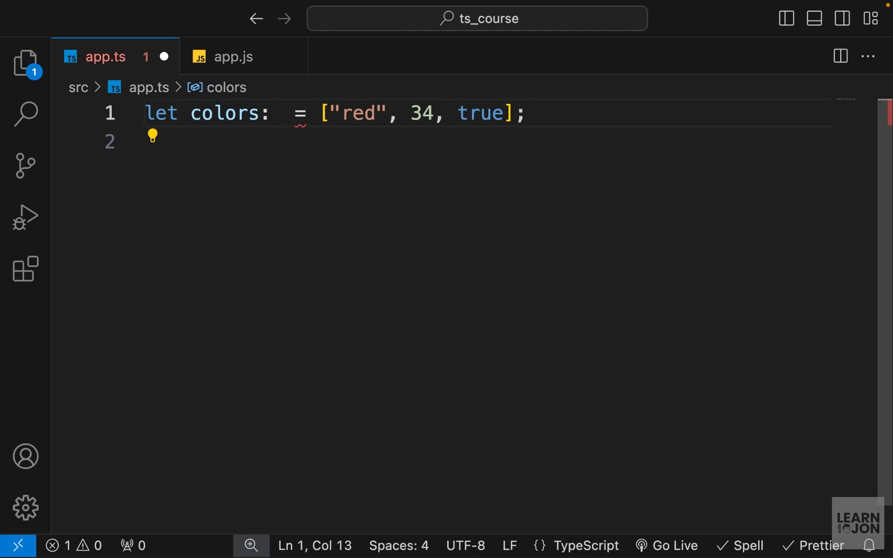
pyautogui.write('s)')
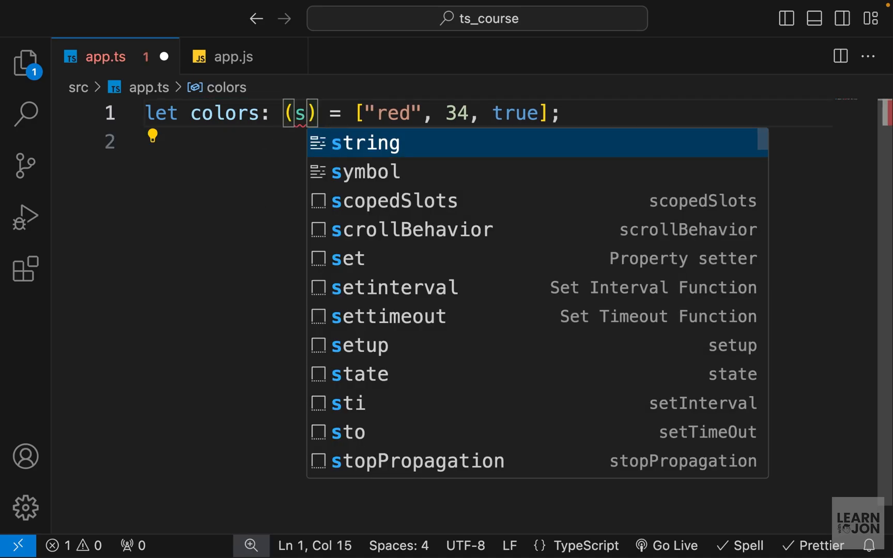
pyautogui.write('tring | number |')
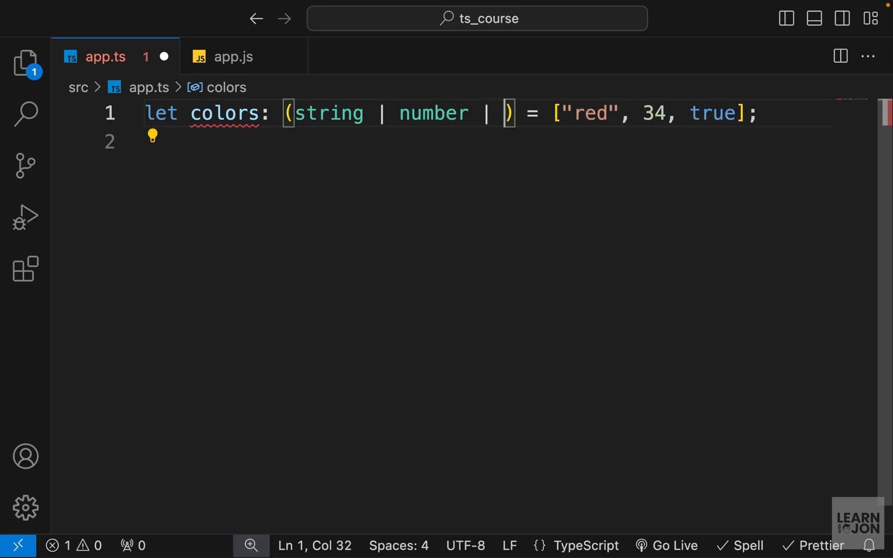
pyautogui.write('boolean')
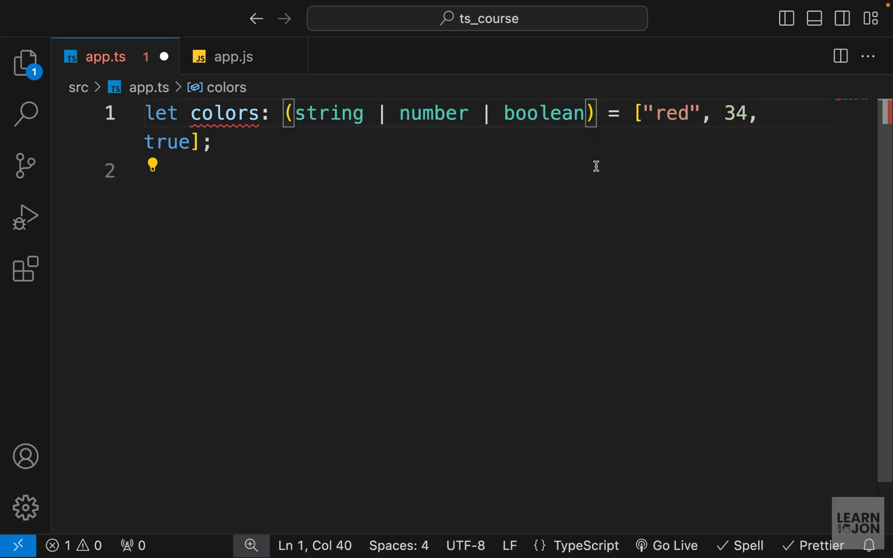
pyautogui.write('[]')
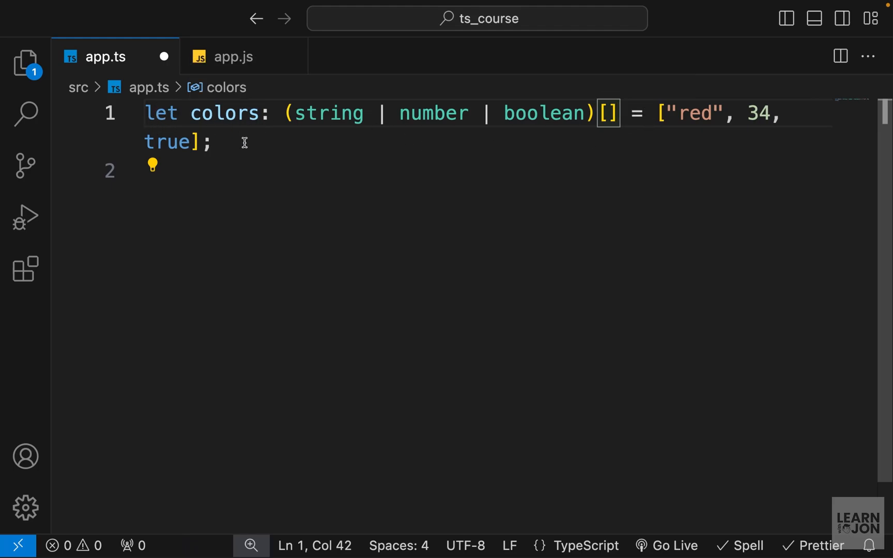
# Step: Delete the `= ["red", 34, true]` initializer and start a `colors` line below
pyautogui.moveTo(626, 113); pyautogui.dragTo(211, 143)
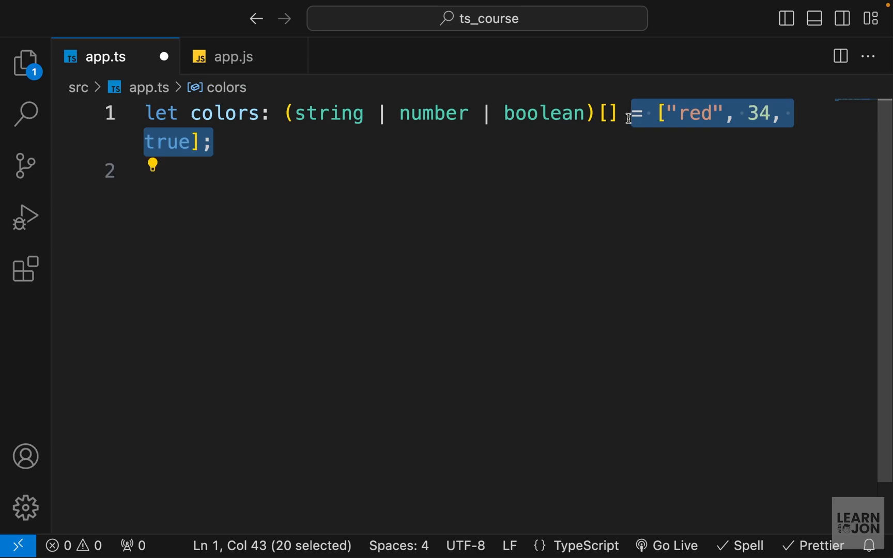
pyautogui.press('Delete')
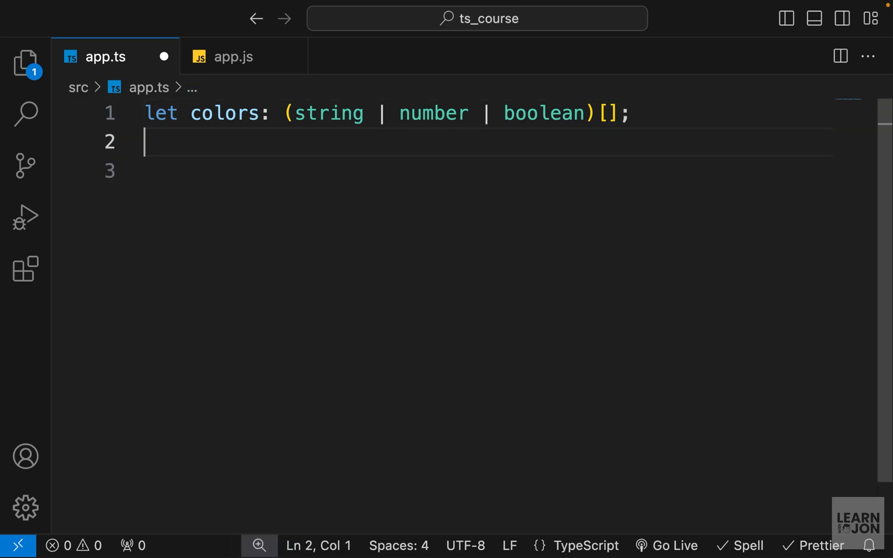
pyautogui.write('colors')
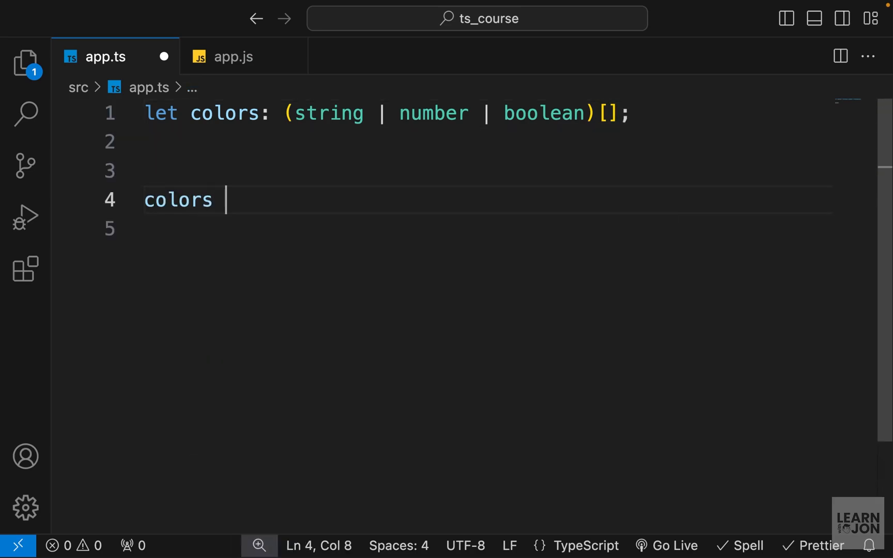
# Step: Assign colors = ['red', 34, false, 'green', true] on line 4
pyautogui.write("= ['red']")
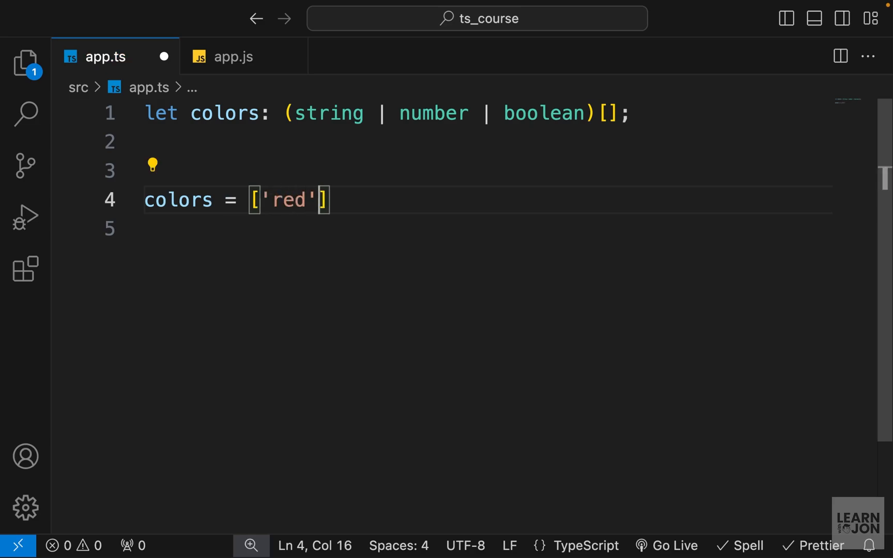
pyautogui.write(', 34, false,')
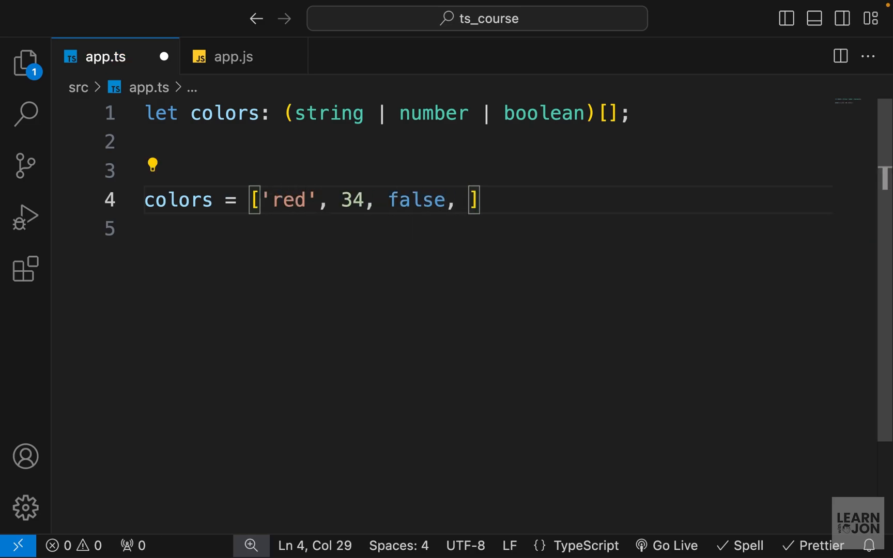
pyautogui.write("'green',")
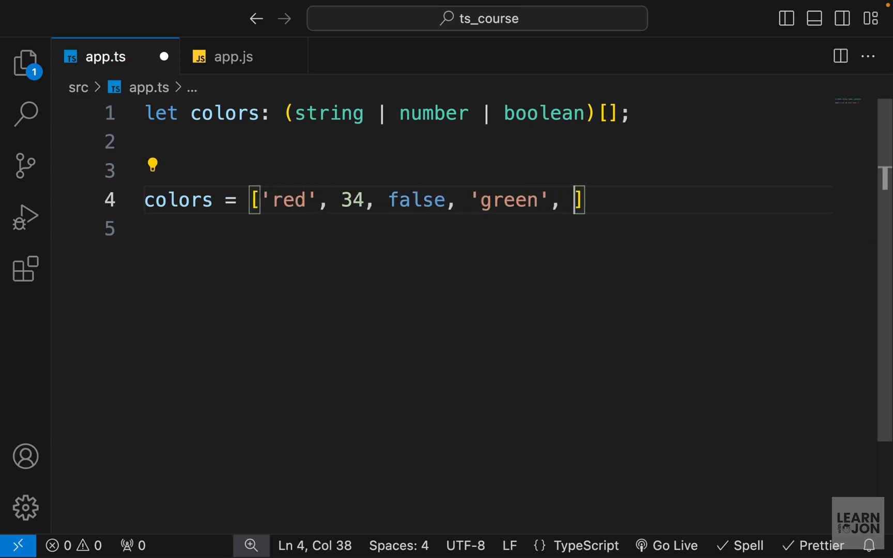
pyautogui.write('true')
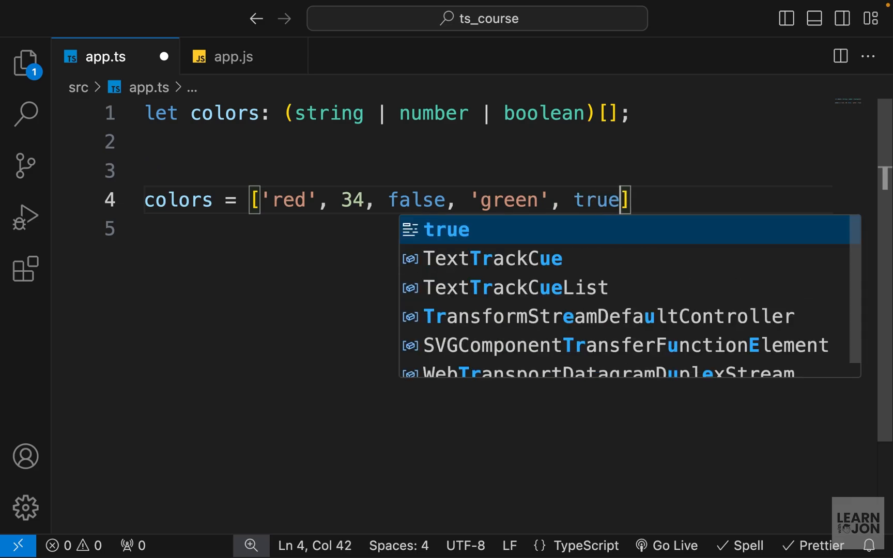
pyautogui.press('Escape')
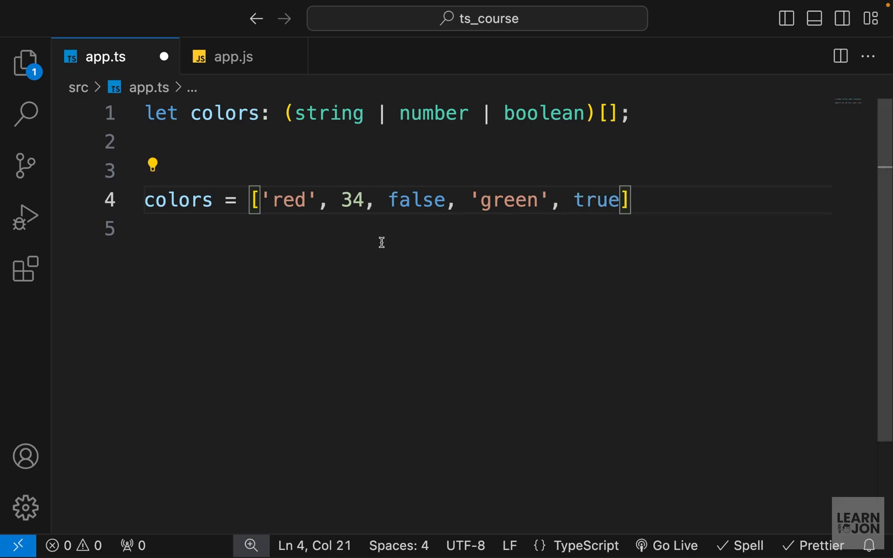
# Step: Highlight string and boolean in the type and add a trailing comma
pyautogui.doubleClick(329, 113)
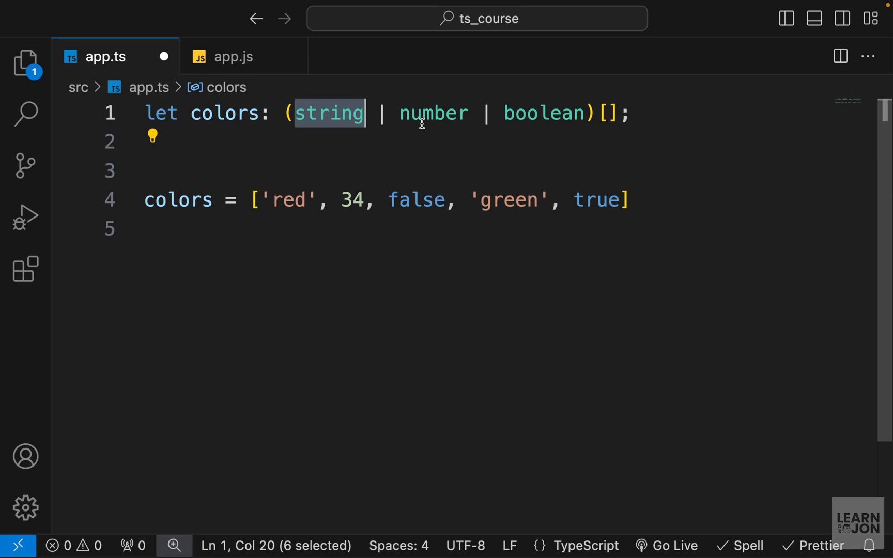
pyautogui.doubleClick(542, 113)
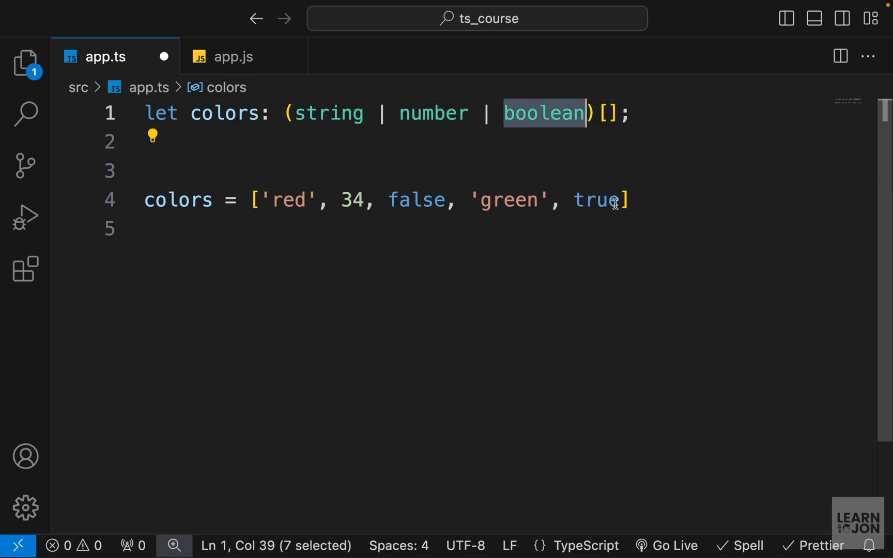
pyautogui.write(',')
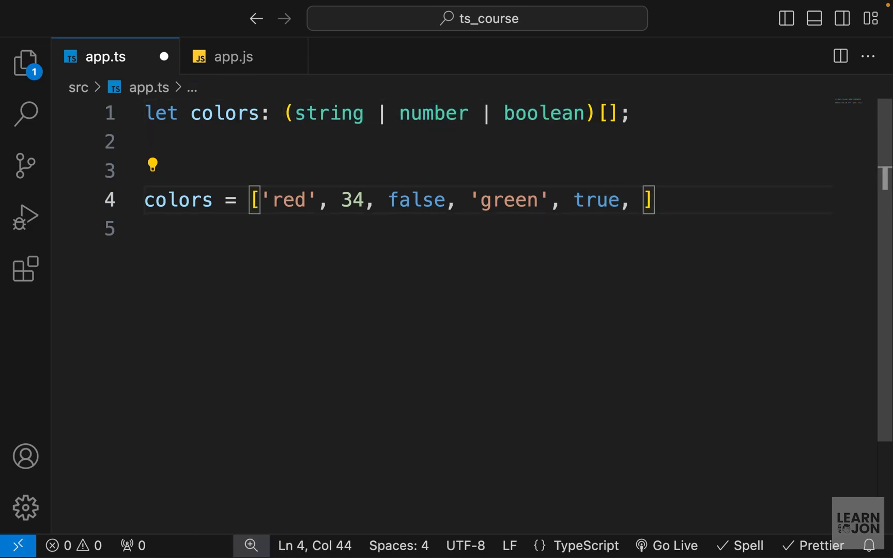
pyautogui.write('new Date()')
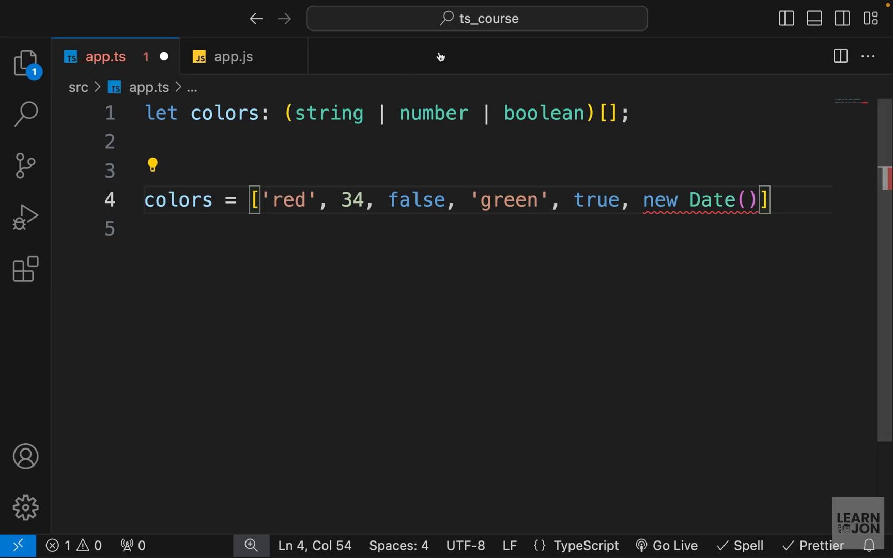
pyautogui.moveTo(633, 200); pyautogui.dragTo(761, 200)
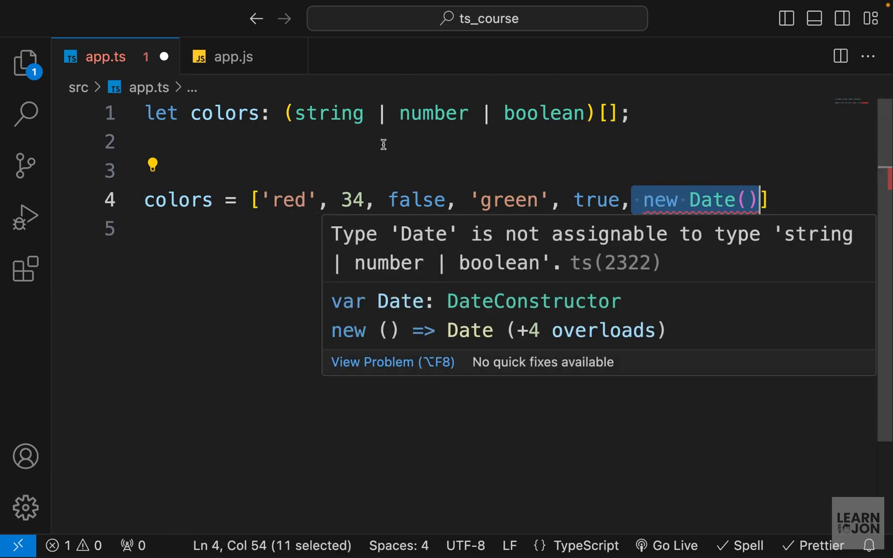
pyautogui.moveTo(576, 150)
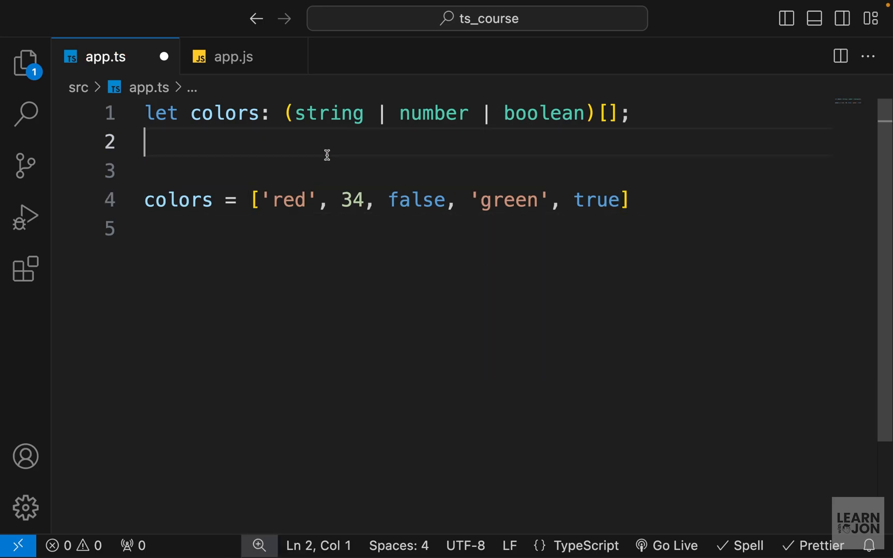
# Step: Declare `let id: string | number;` above the colors assignment
pyautogui.write('let')
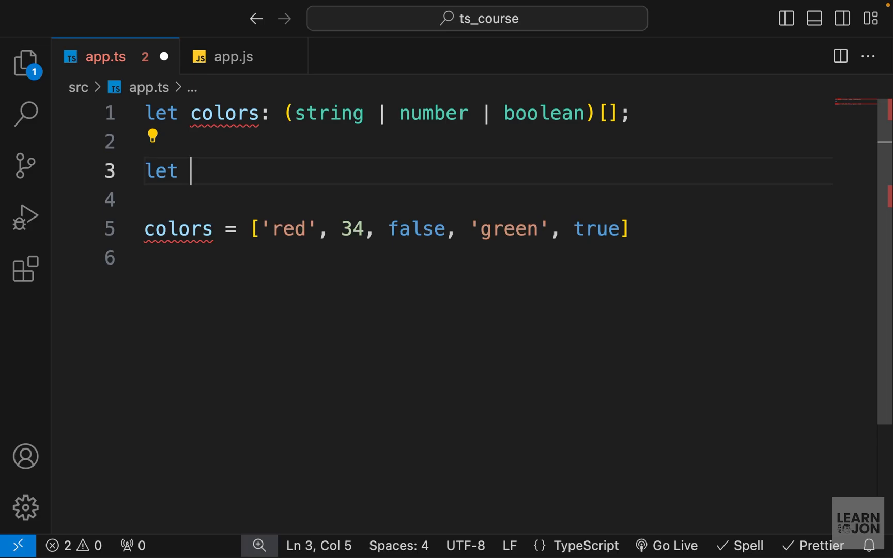
pyautogui.write('id')
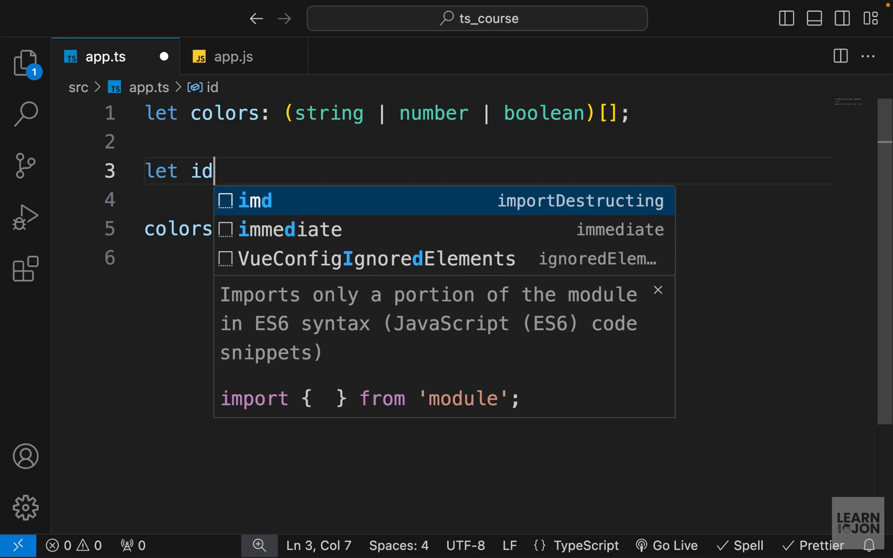
pyautogui.write(':')
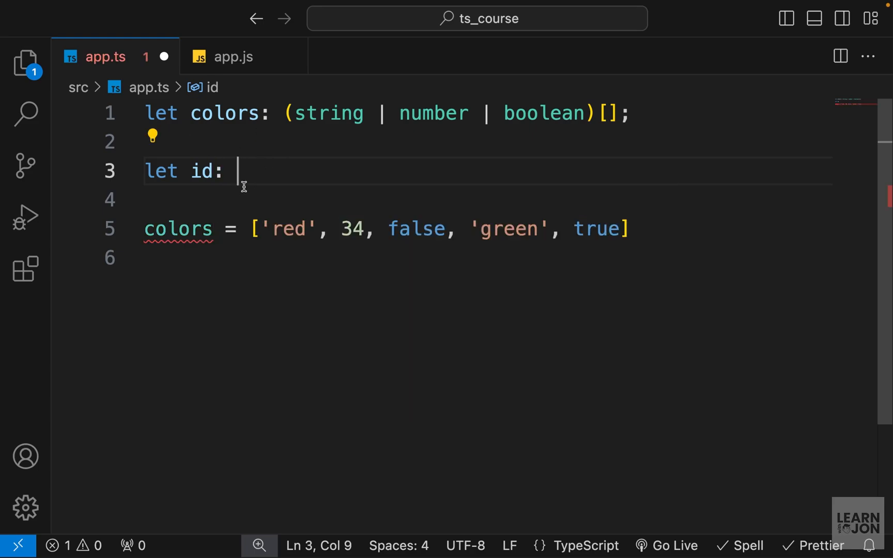
pyautogui.write('string | number;')
pyautogui.write('id =')
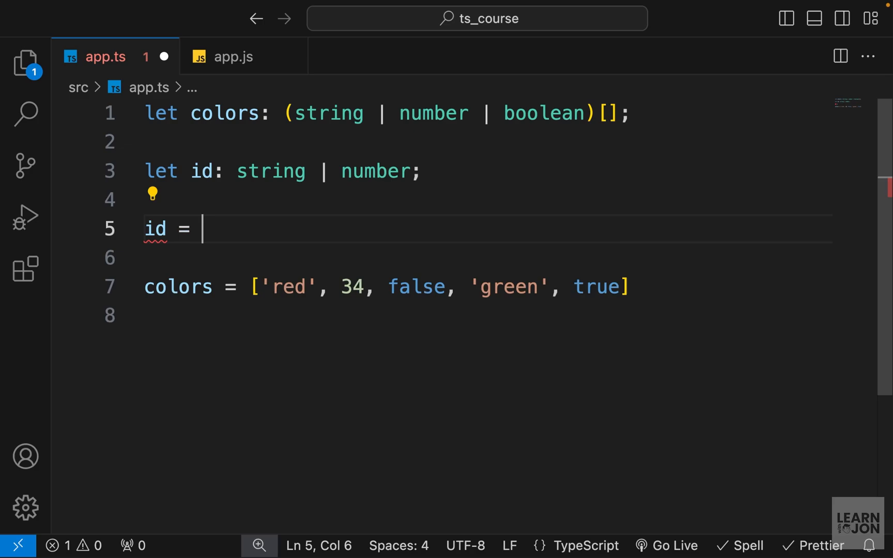
# Step: Assign id = 123 and then id = '123'
pyautogui.write('123')
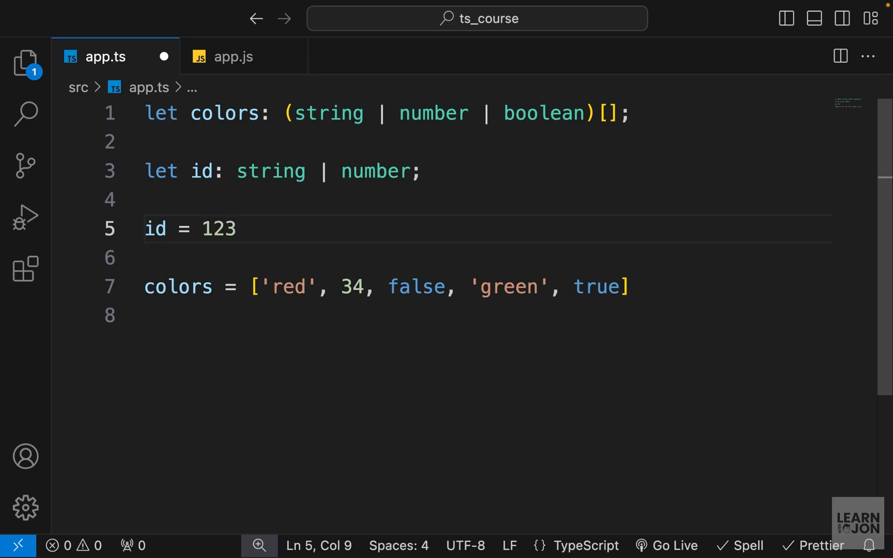
pyautogui.write('id')
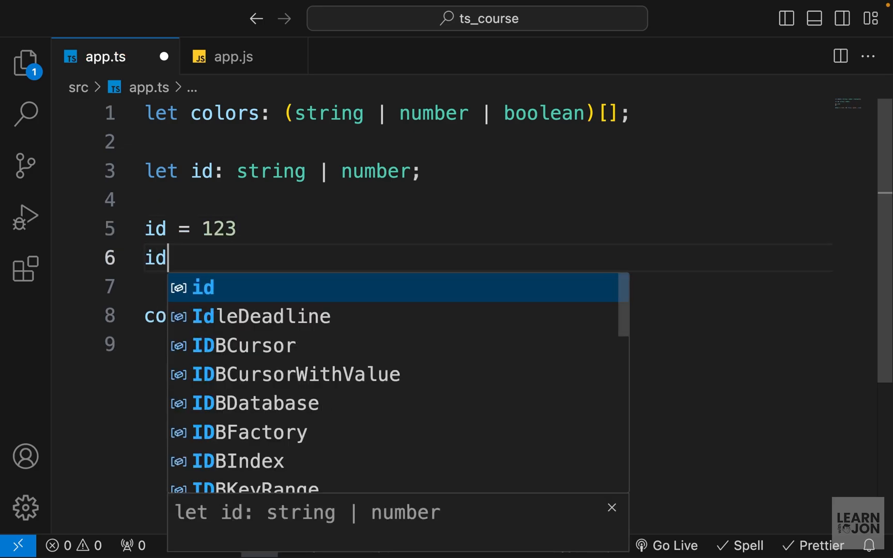
pyautogui.write("= '123'")
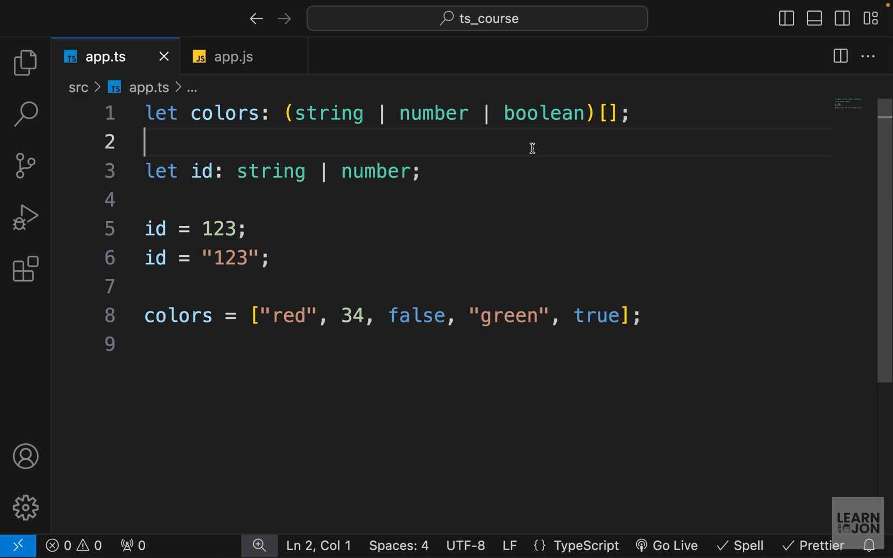
pyautogui.moveTo(311, 153)
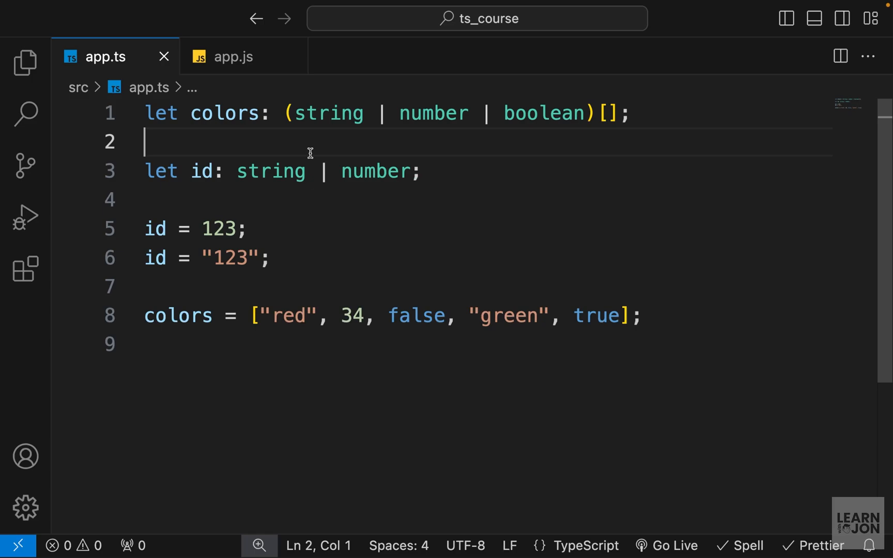
pyautogui.moveTo(311, 121)
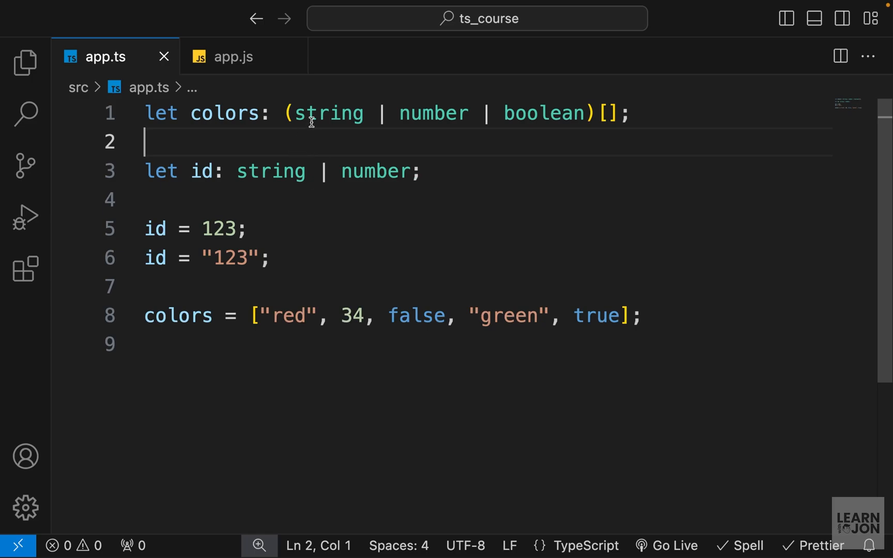
pyautogui.moveTo(295, 112); pyautogui.dragTo(478, 113)
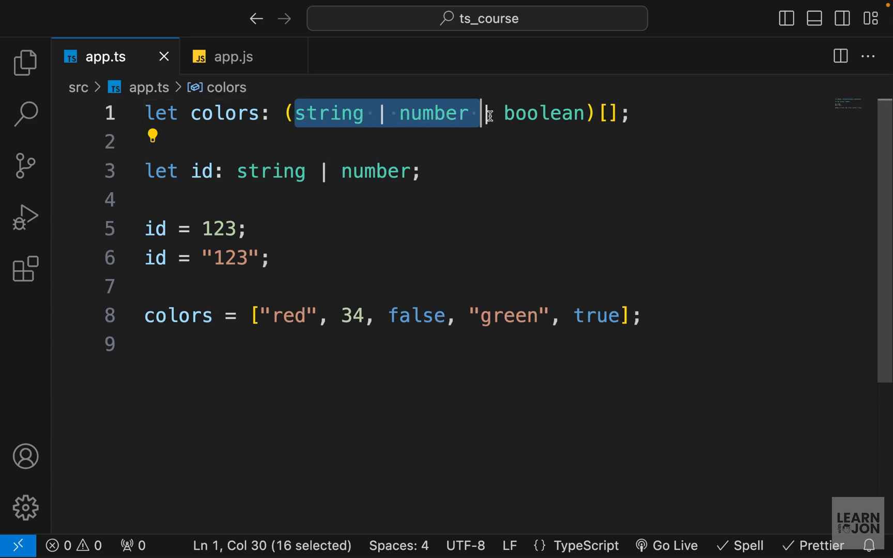
pyautogui.click(145, 286)
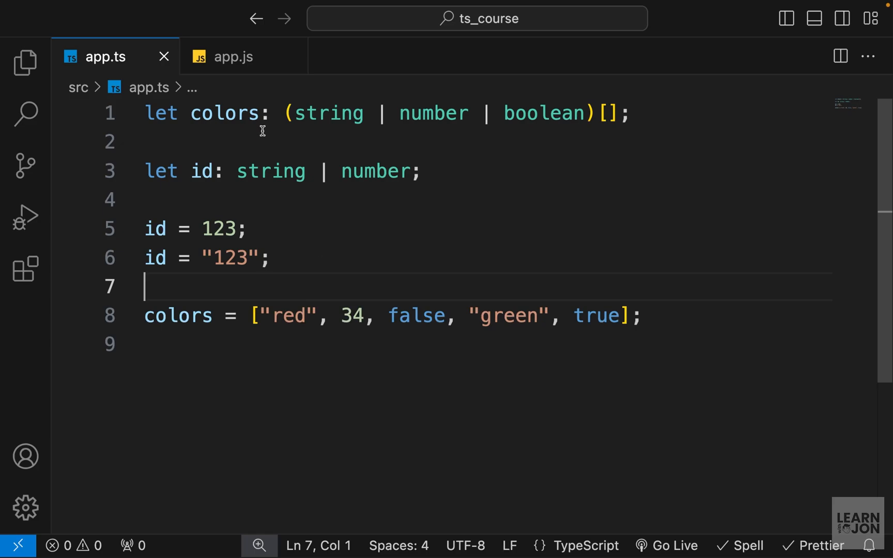
pyautogui.click(233, 57)
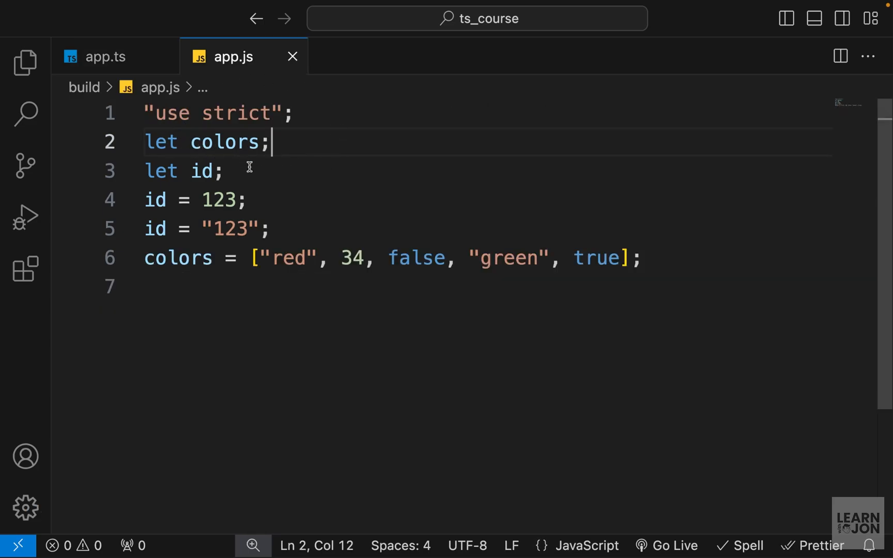
pyautogui.moveTo(300, 186)
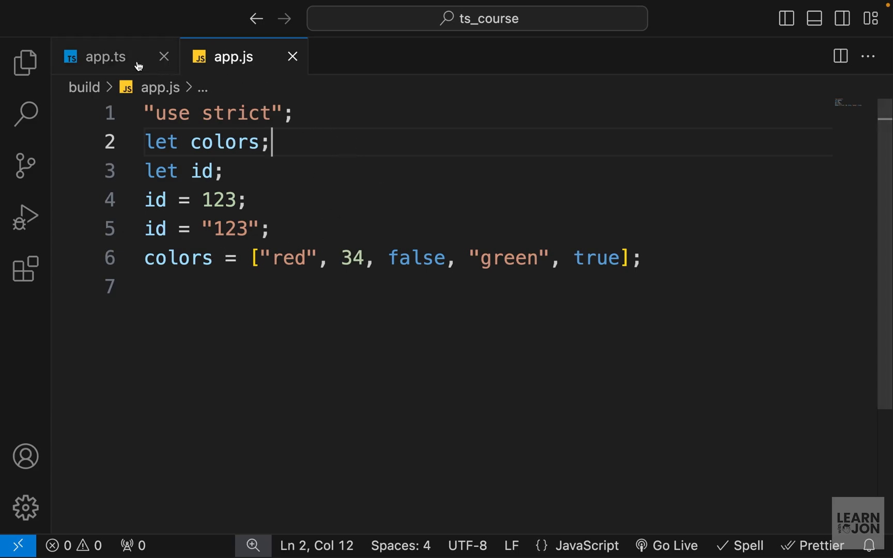
pyautogui.click(105, 56)
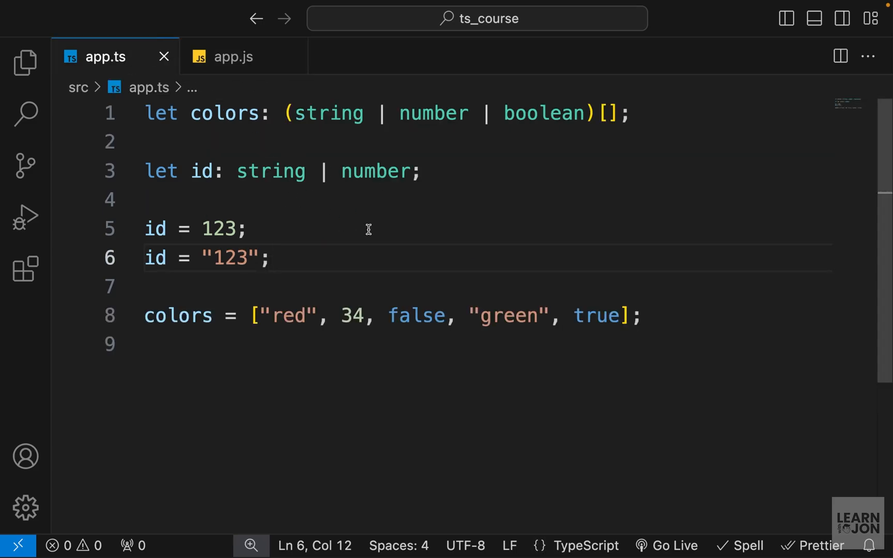
pyautogui.moveTo(418, 249)
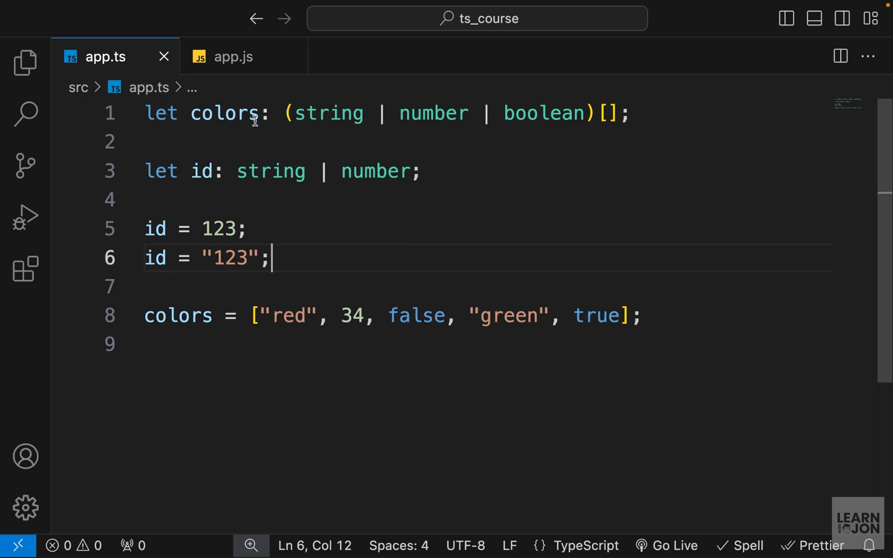
pyautogui.click(233, 57)
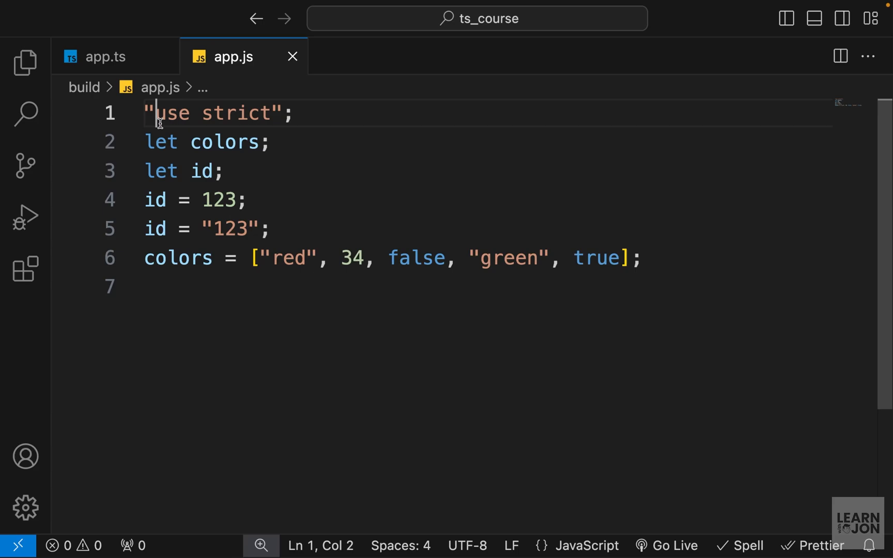
pyautogui.click(105, 57)
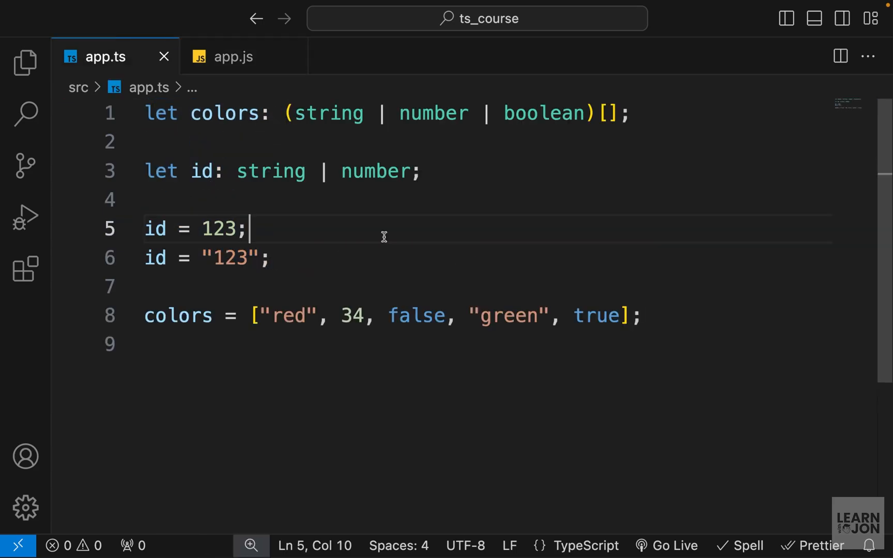